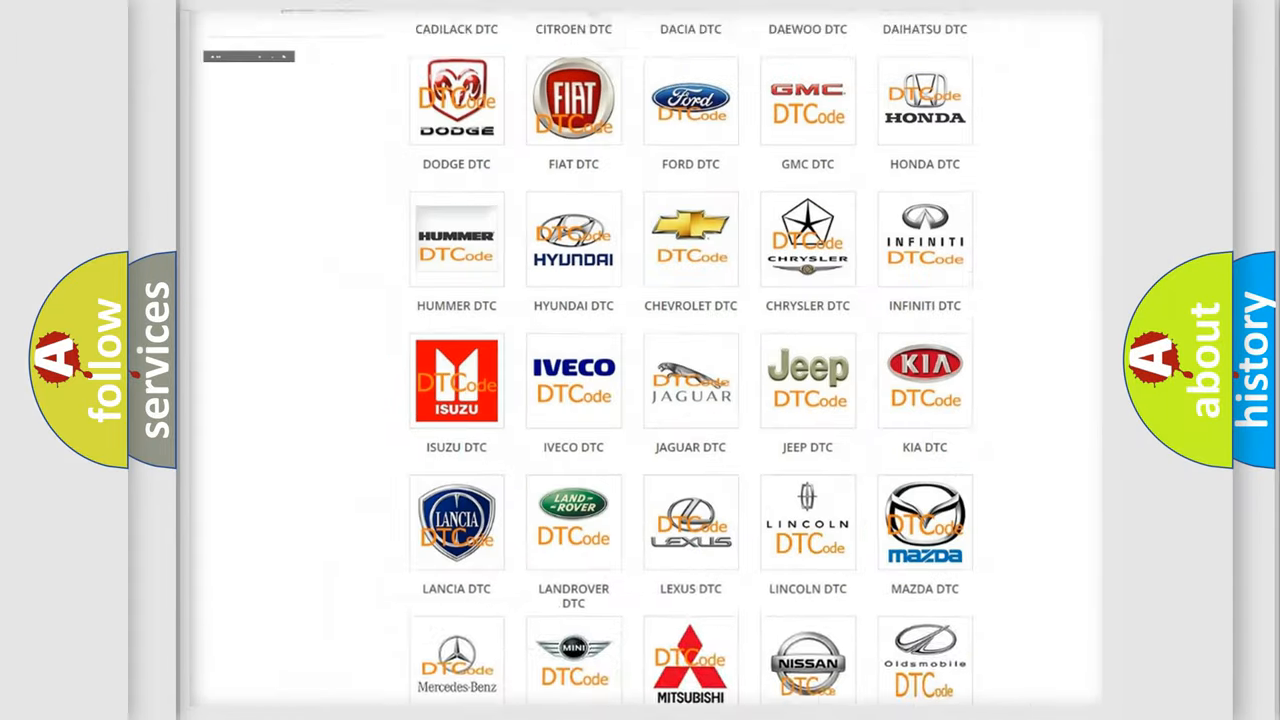
Step: Open the ALFA ROMEO DTC tile and scroll through its airbag fault codes and back up
scroll("up", 3)
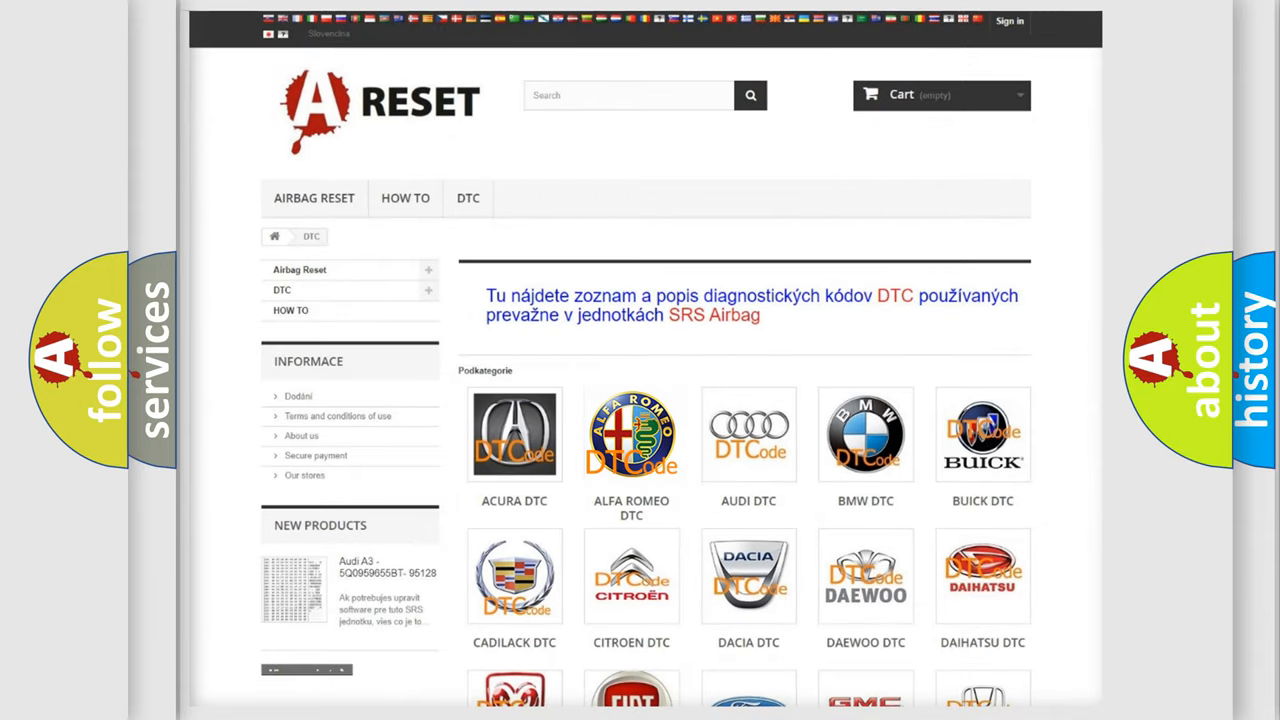
left_click(631, 433)
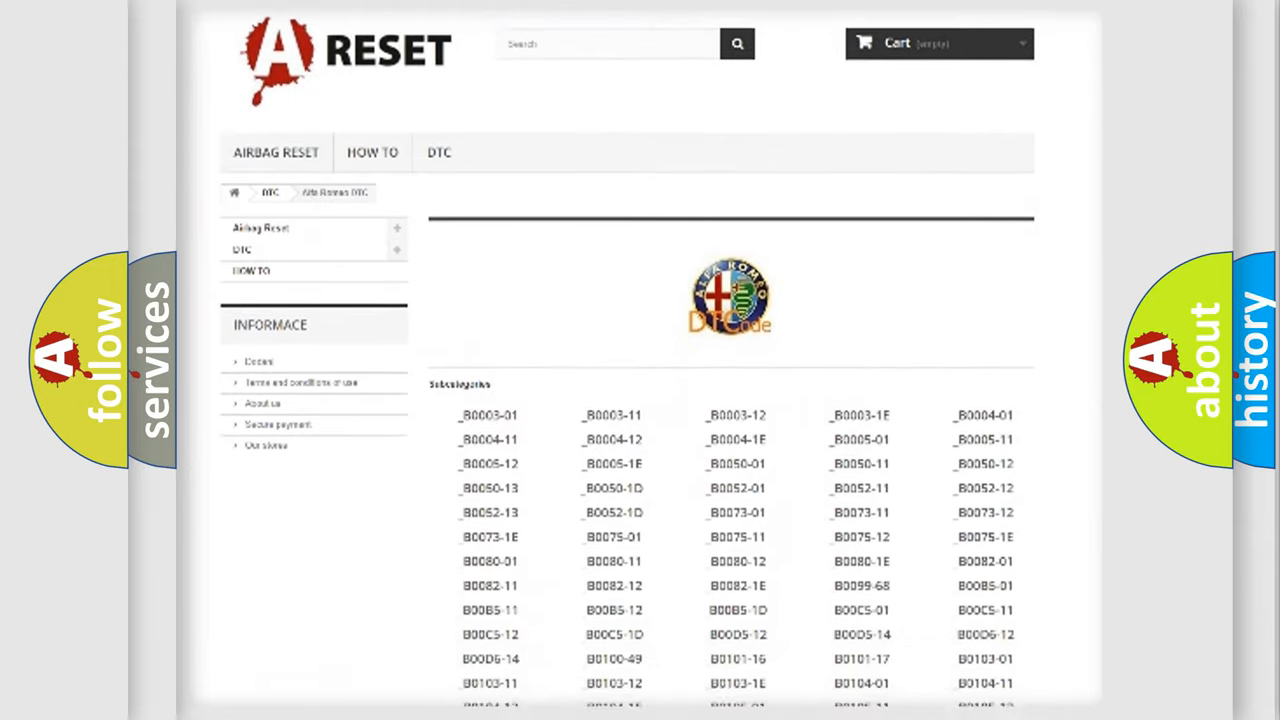
scroll("down", 3)
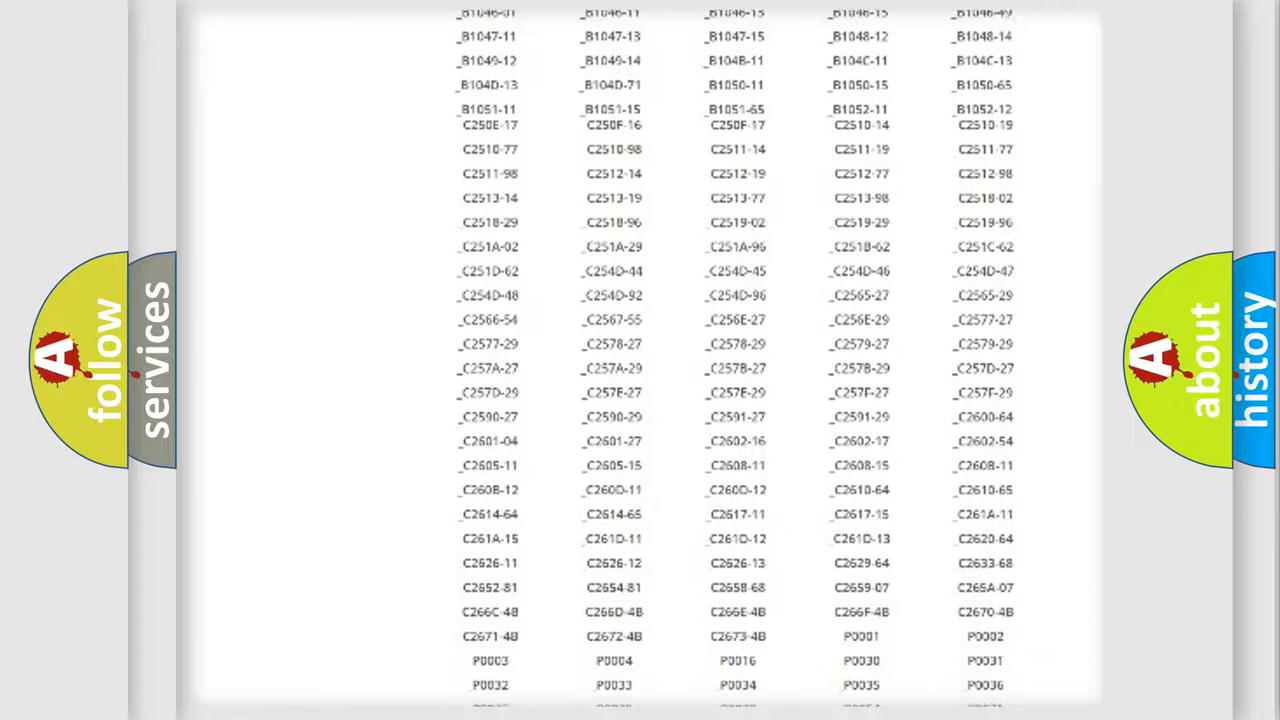
scroll("up", 3)
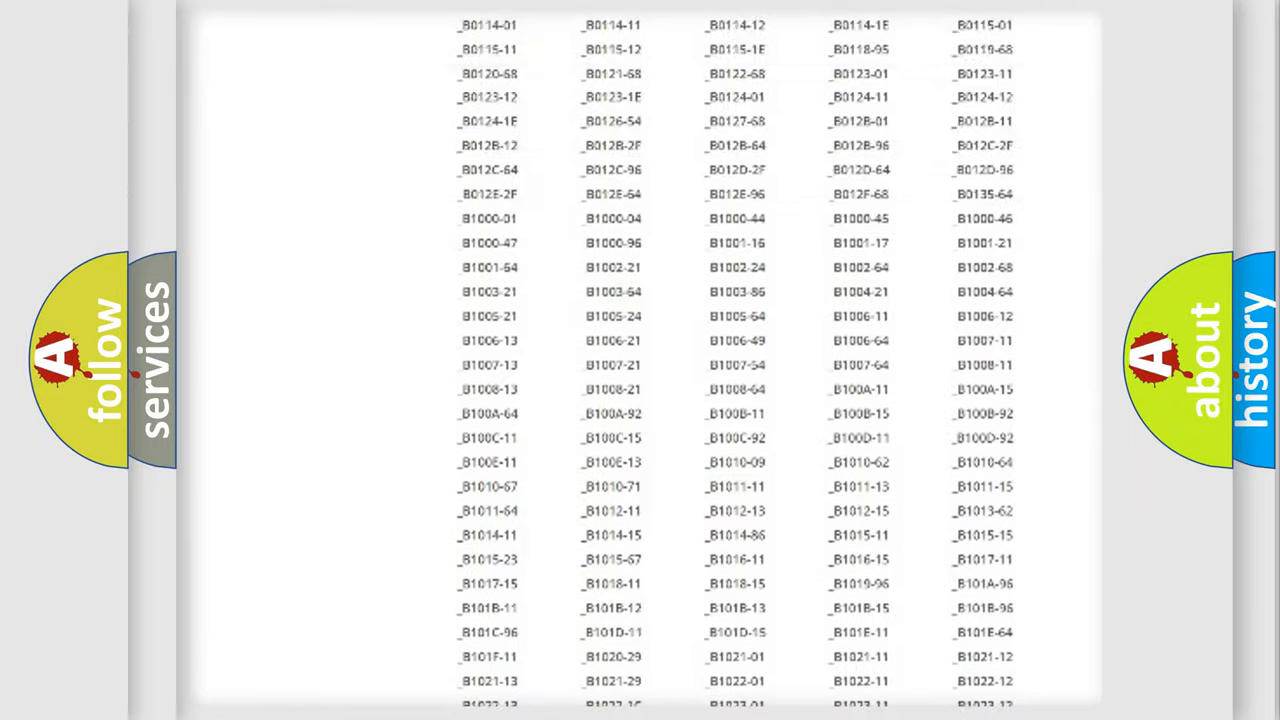
scroll("up", 3)
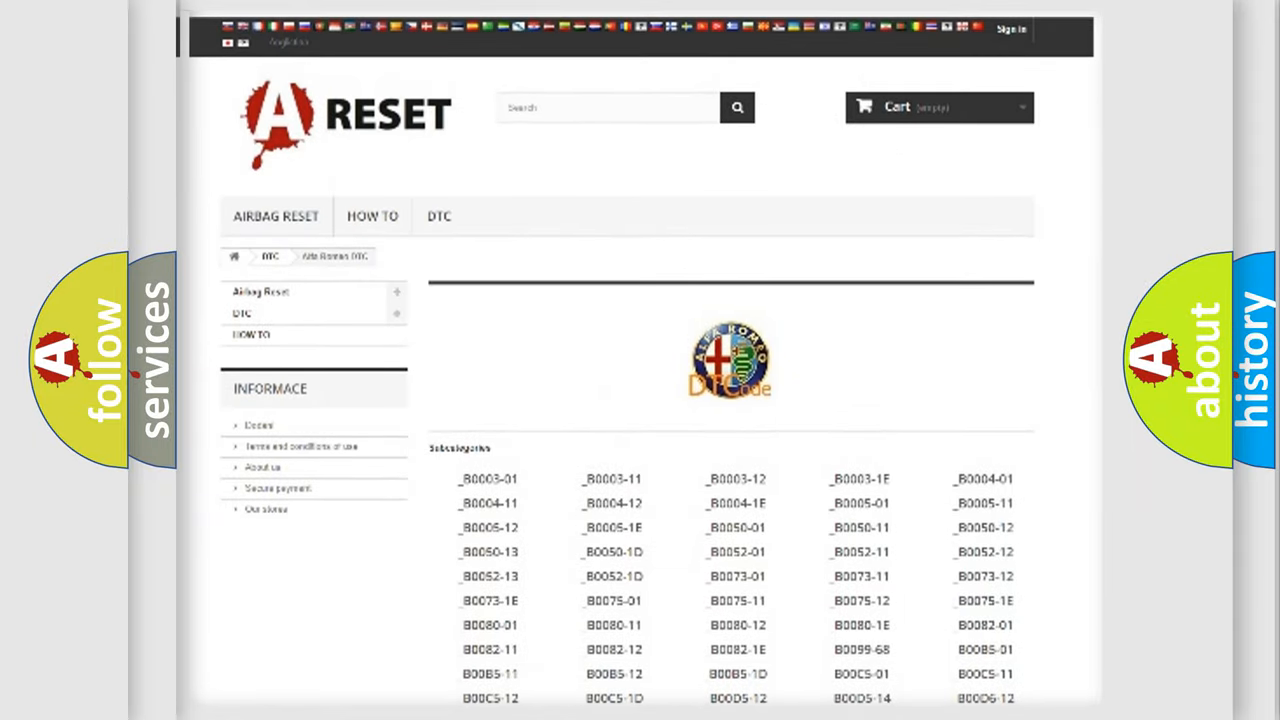